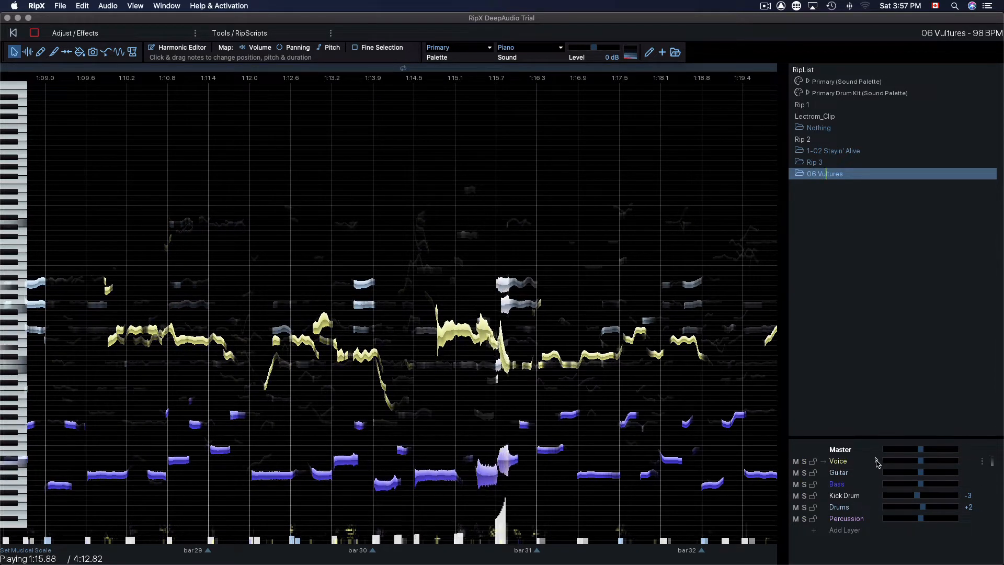
Silence the Bass, Kick Drum, Drums and Percussion layers of 06 Vultures during playback
click(876, 460)
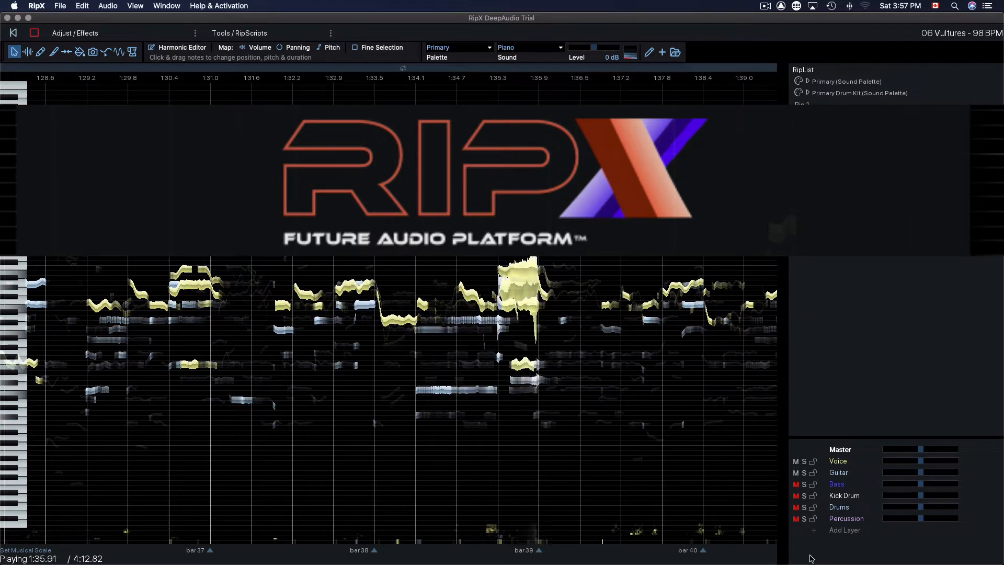
click(813, 161)
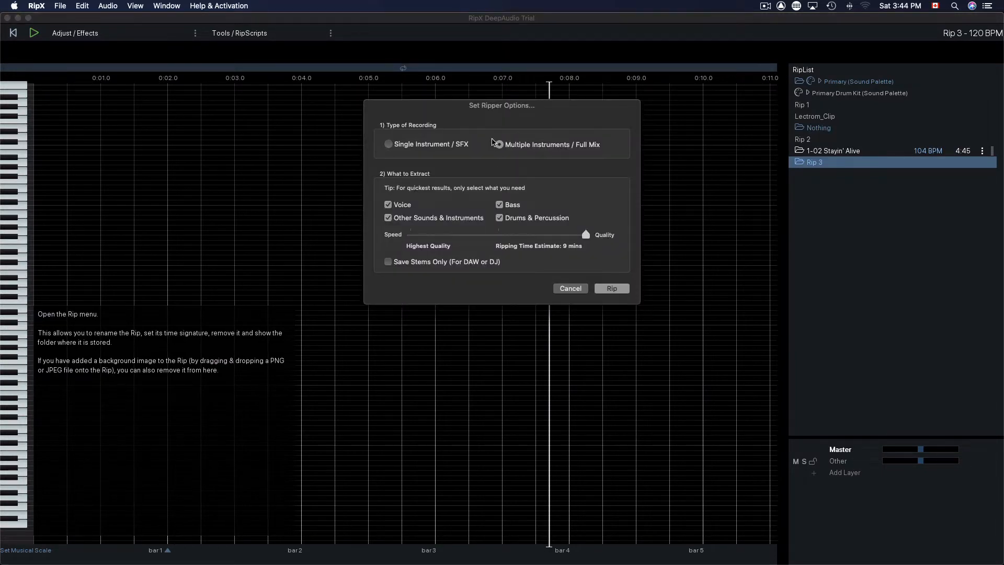
Rip as Multiple Instruments / Full Mix with voice, bass, other sounds and drums, stems-only off
click(609, 288)
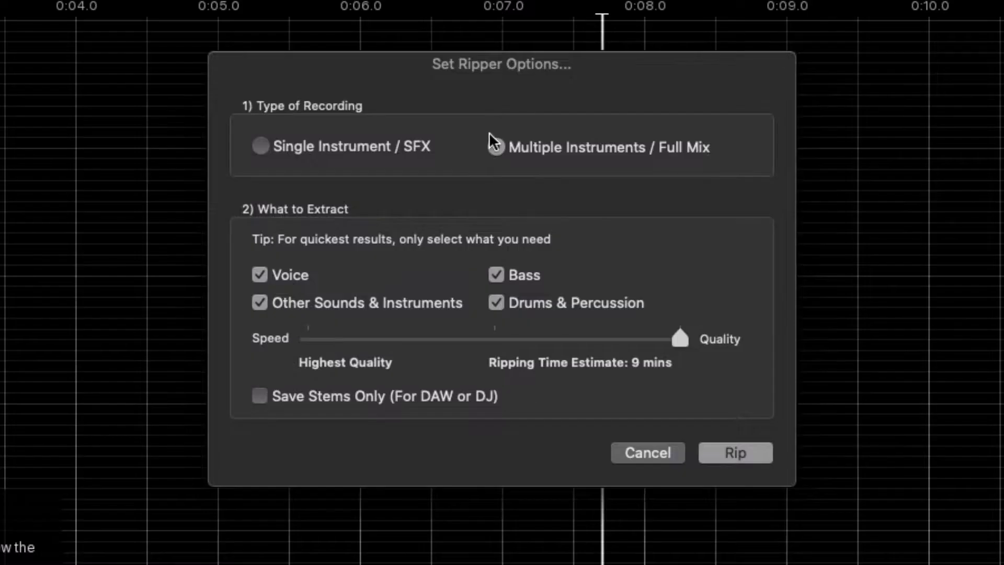
click(495, 146)
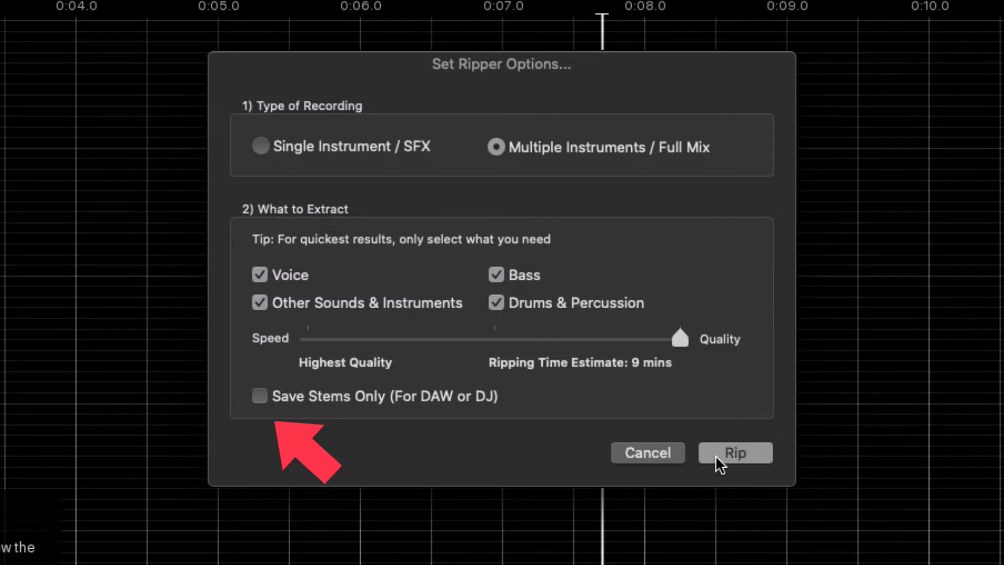
click(734, 453)
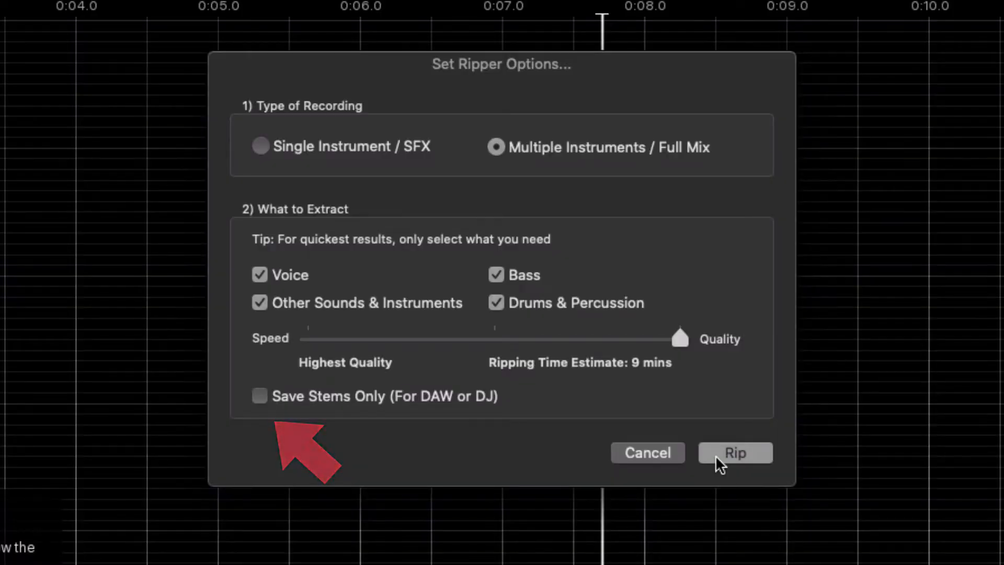
Play the ripped Nothing mix with Guitar and Bass muted so the voice sounds alone
click(734, 453)
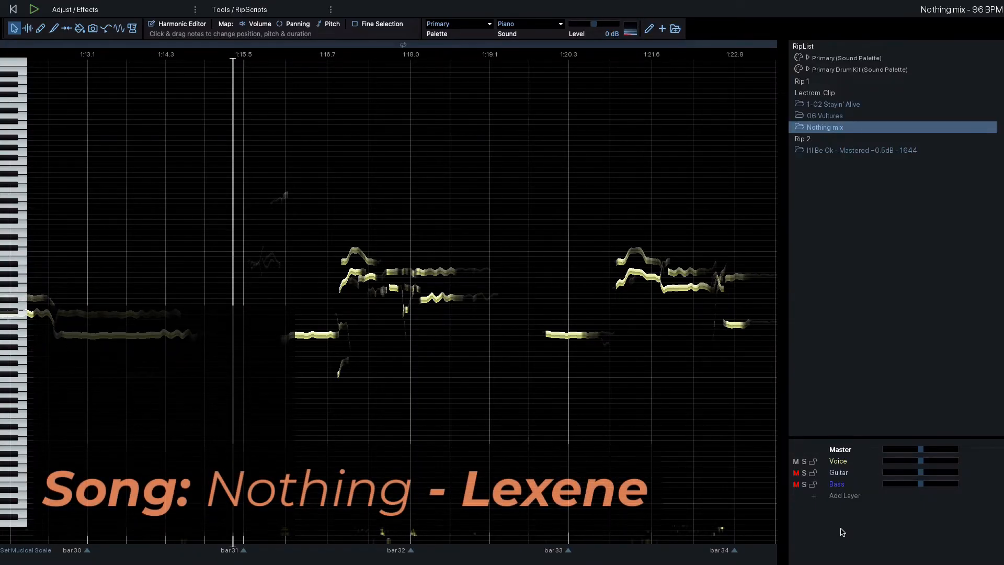
click(34, 9)
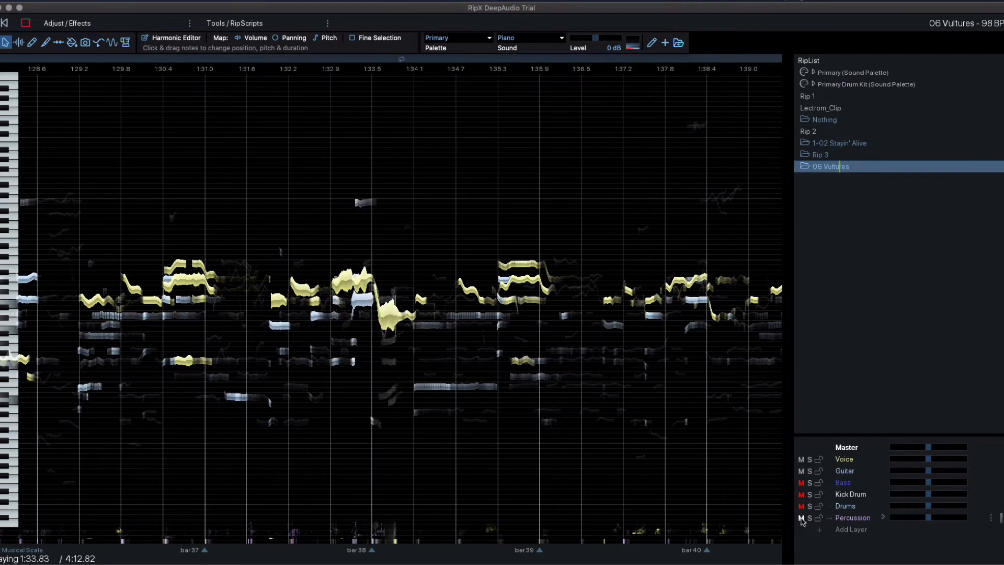
Mute the Percussion layer of 06 Vultures so only voice and guitar remain
click(800, 517)
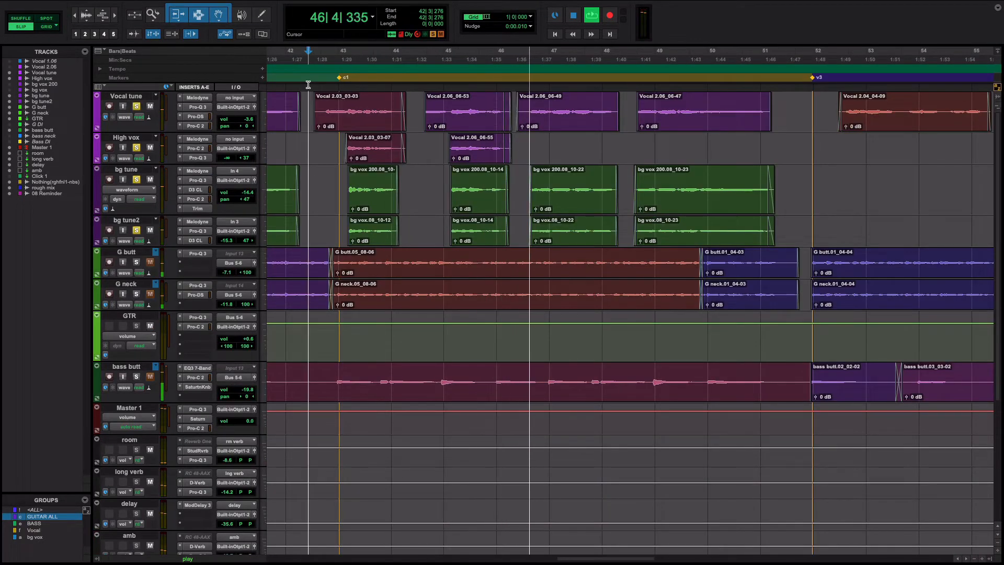
Show the Pro Tools Edit window with the vocal, guitar and bass tracks
click(590, 34)
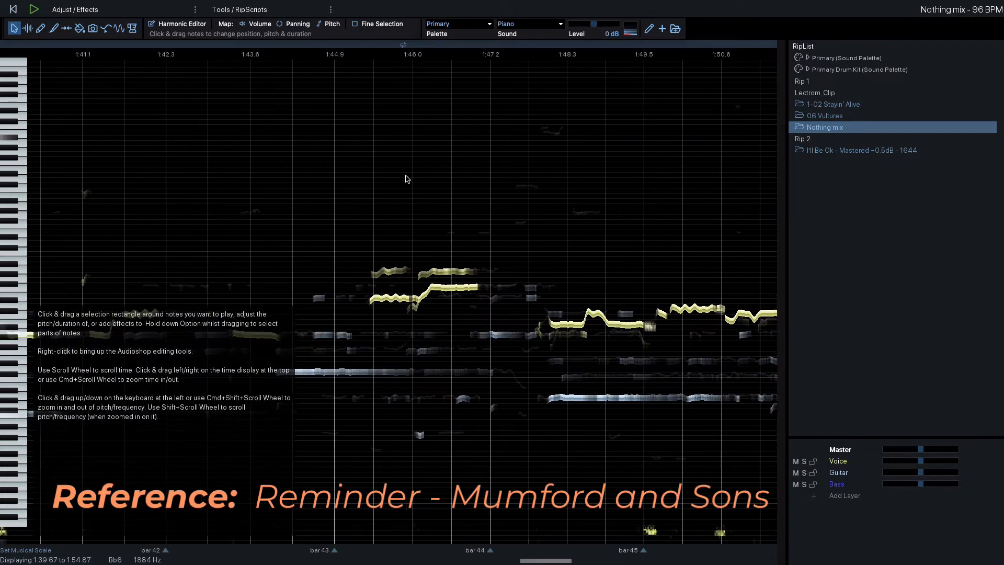
Silence Voice in Nothing mix, bring Guitar back with Bass, and play from just before bar 40
scroll(left, 3)
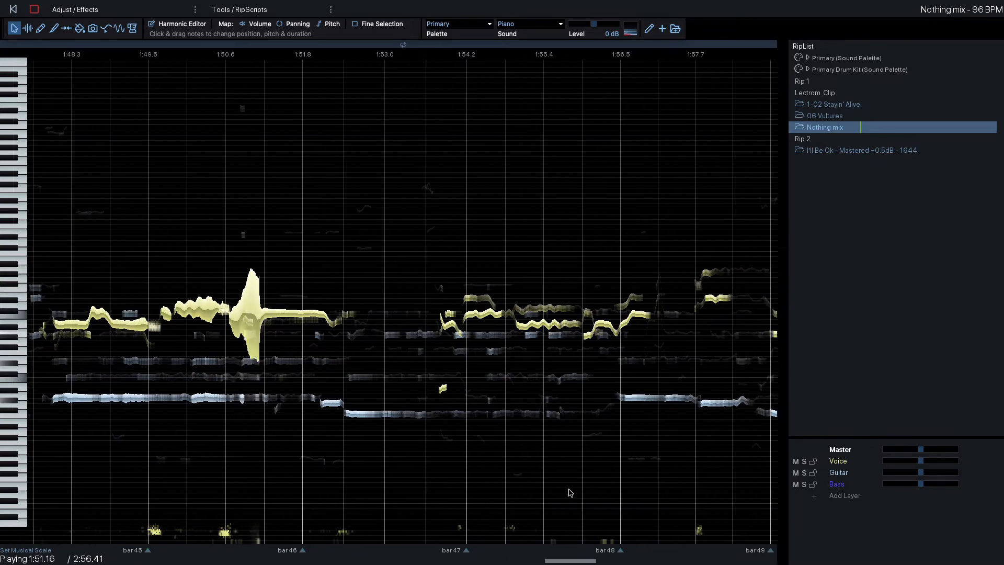
click(804, 484)
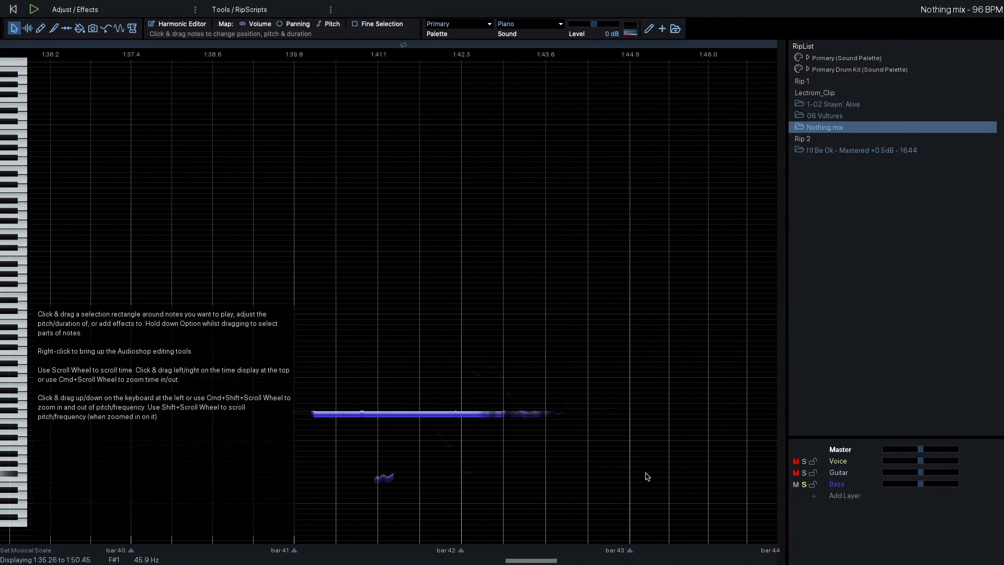
scroll(left, 3)
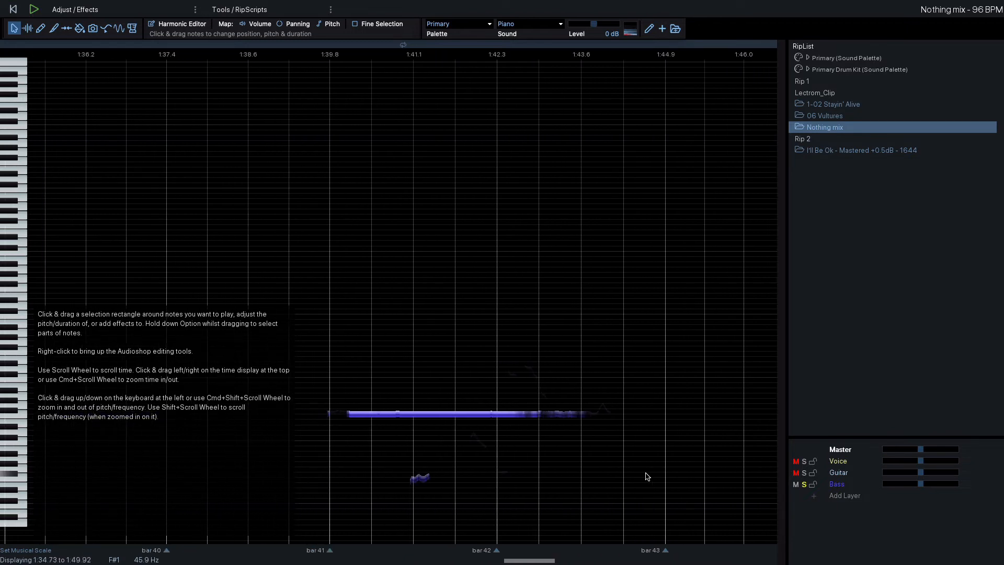
click(34, 10)
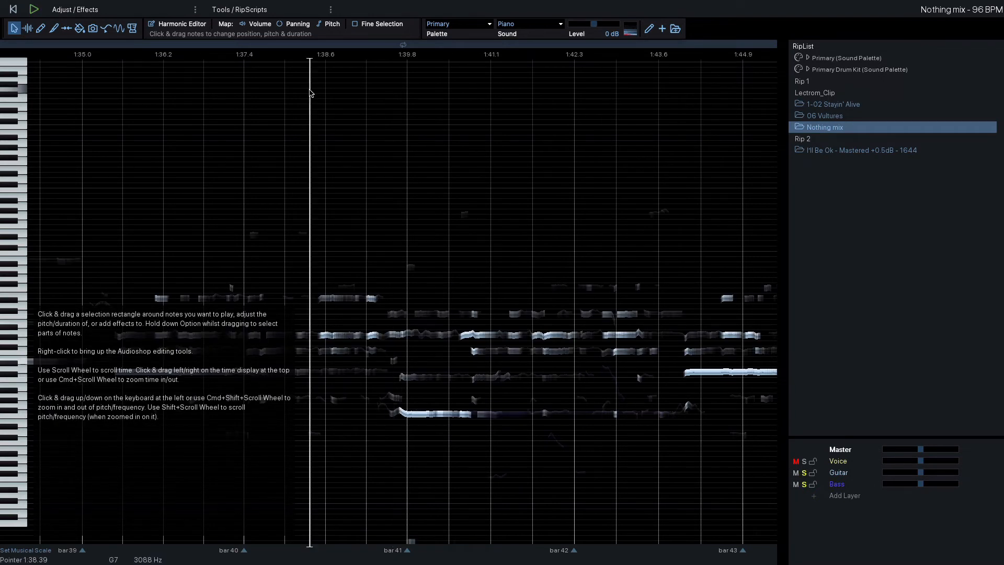
click(34, 9)
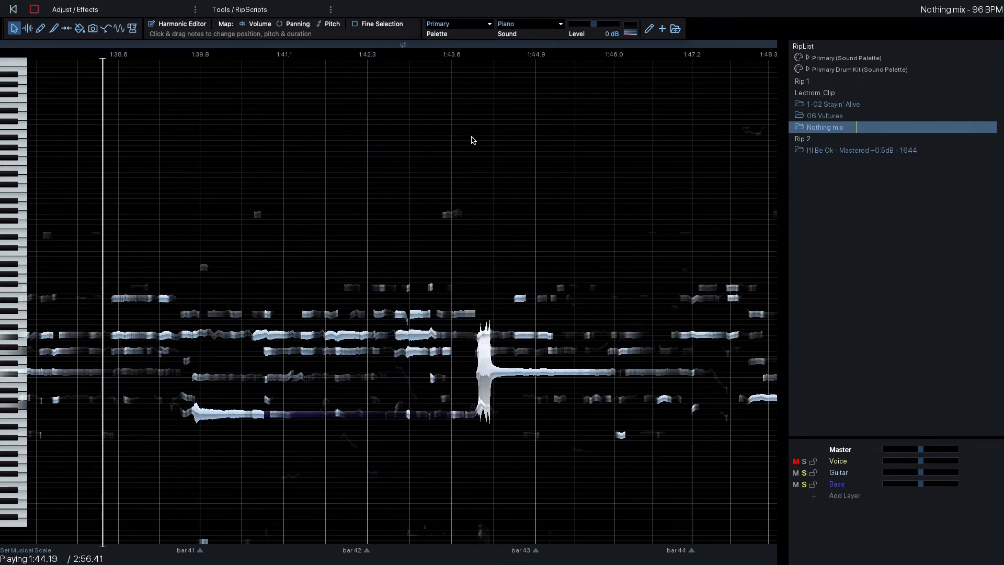
click(832, 103)
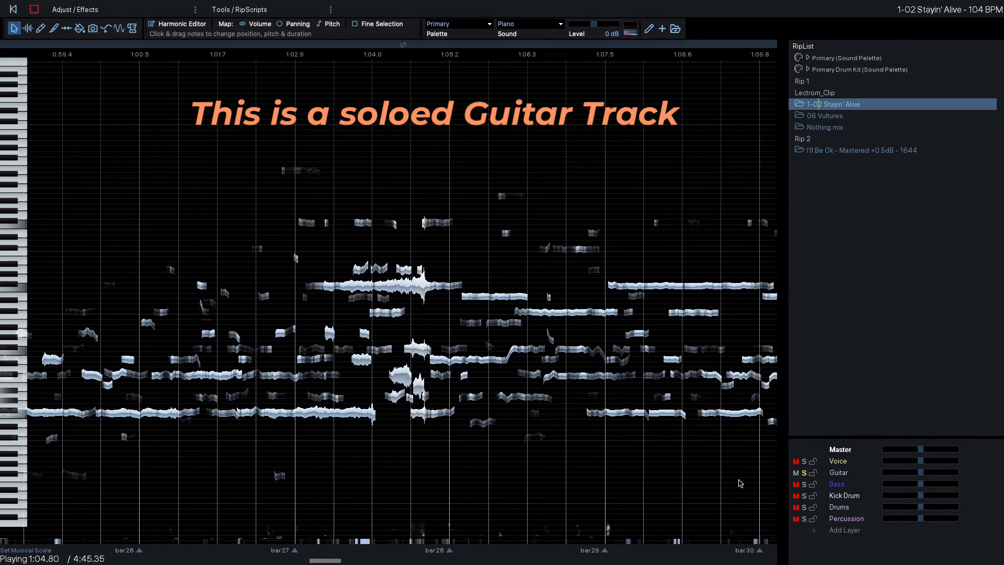
Solo the Guitar layer of 1-02 Stayin' Alive so only guitar plays
click(827, 126)
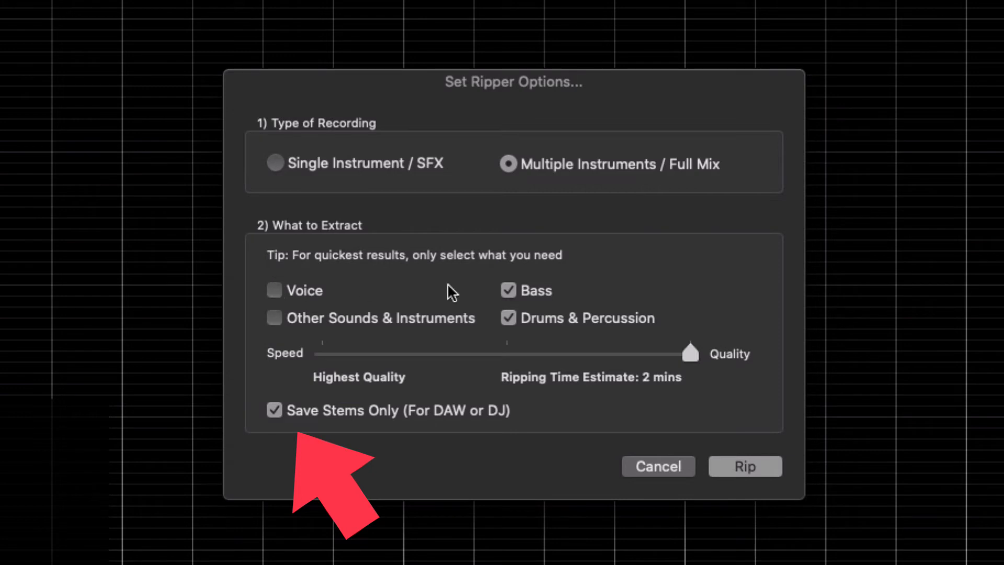
Rip with only Drums & Percussion extracted and Save Stems Only enabled
click(508, 290)
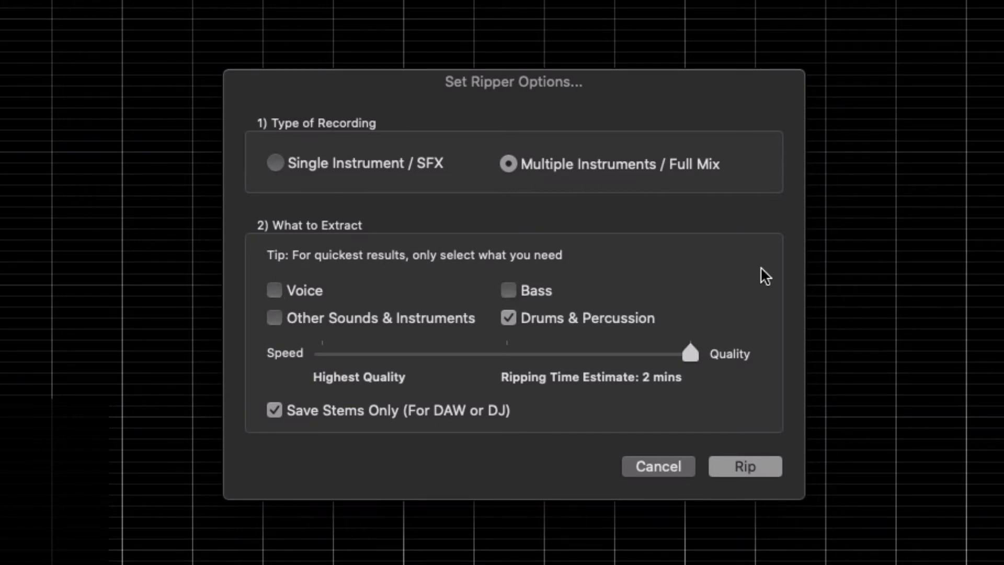
click(744, 466)
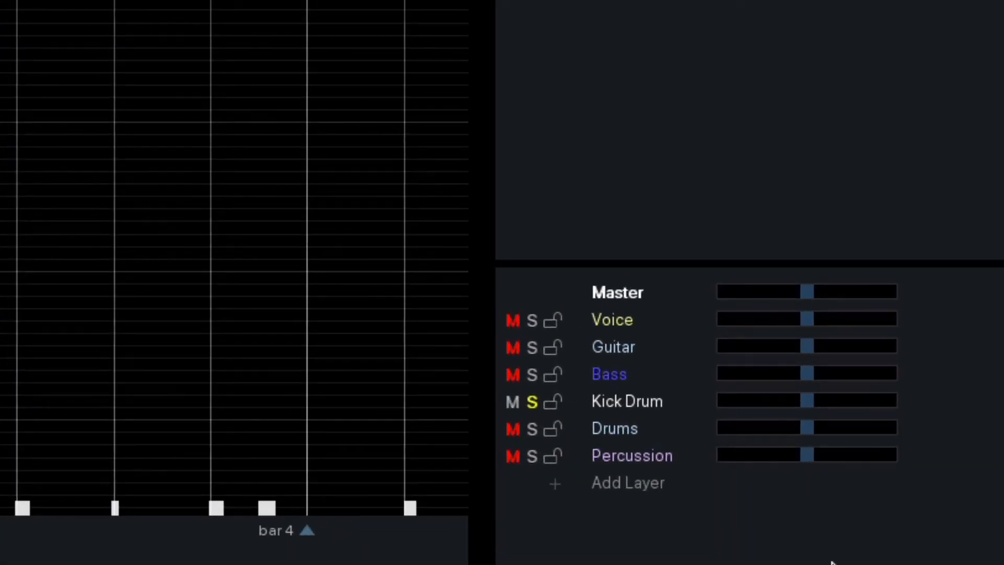
Solo the Drums layer instead of Kick Drum, all other layers muted
click(531, 428)
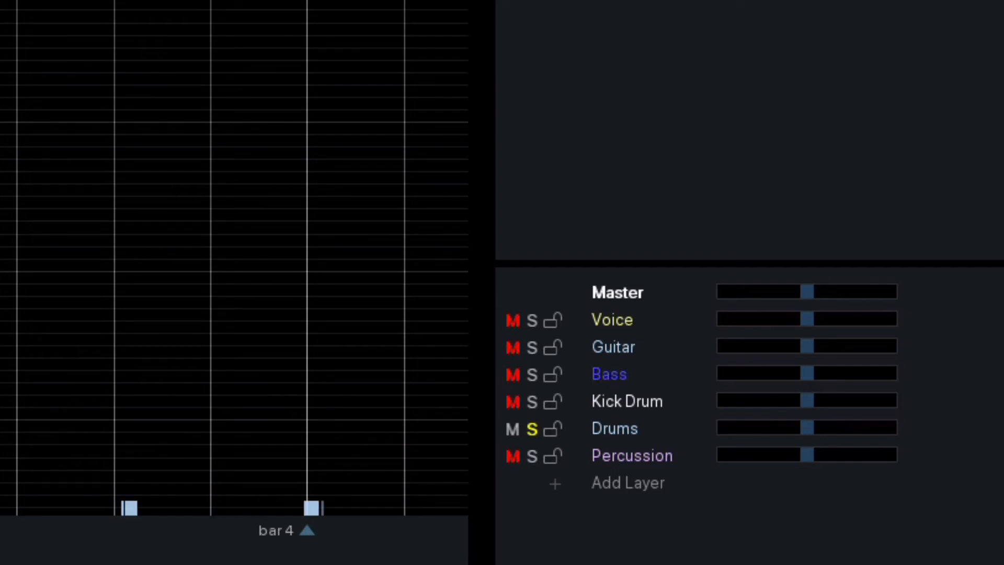
mouse_move(286, 446)
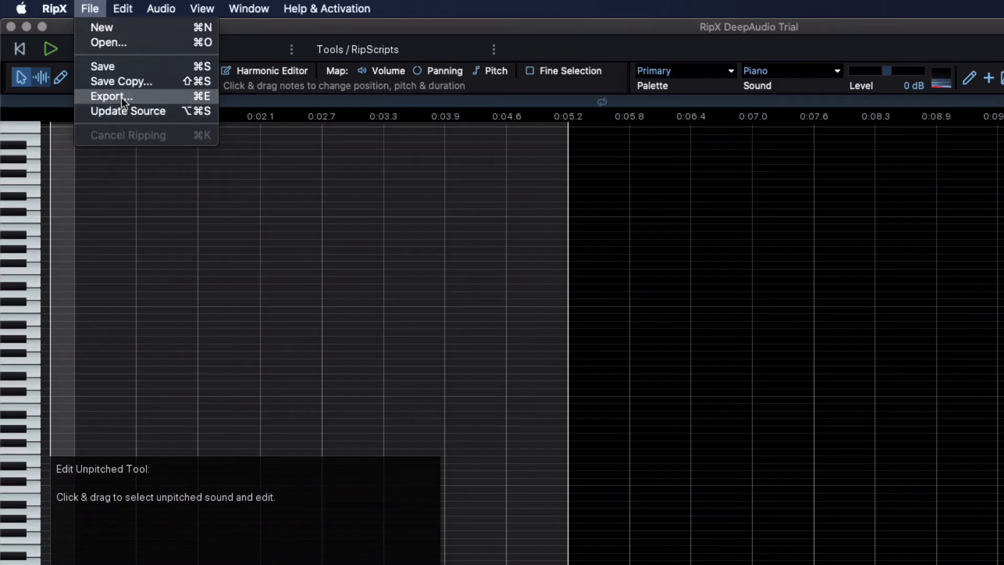
Export the whole rip as a single 24-bit WAV named 'Vultures Snare'
click(110, 96)
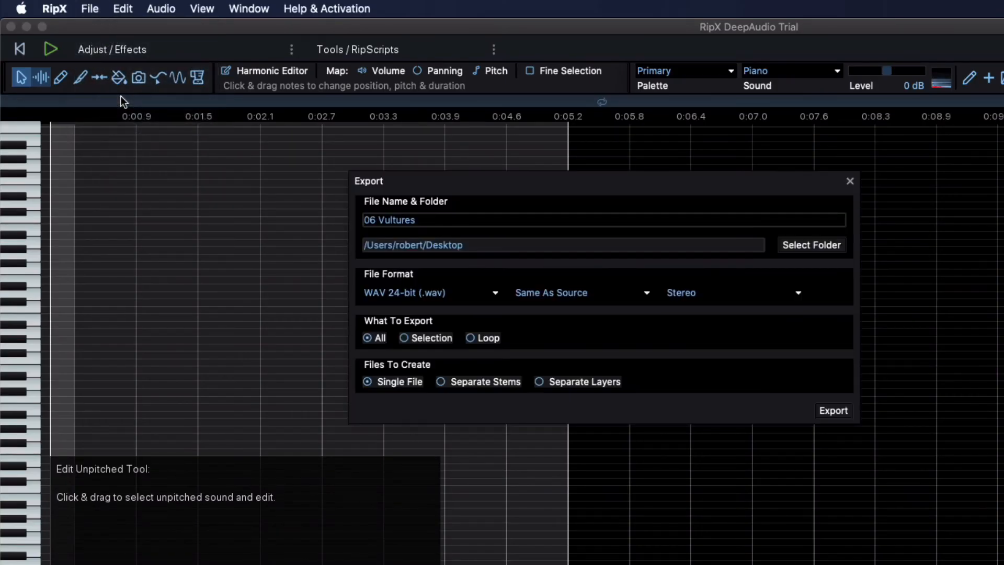
double_click(389, 220)
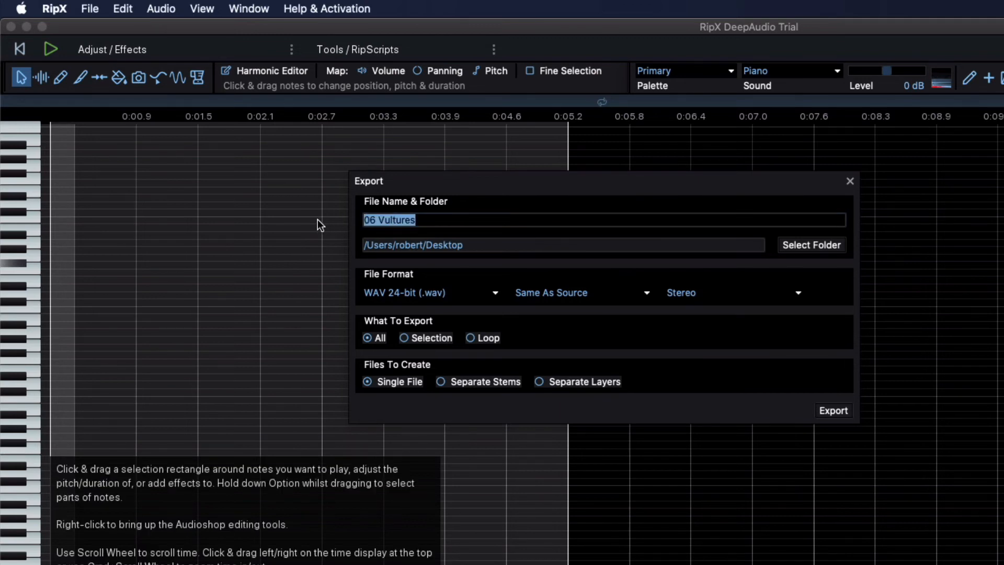
text(Vul)
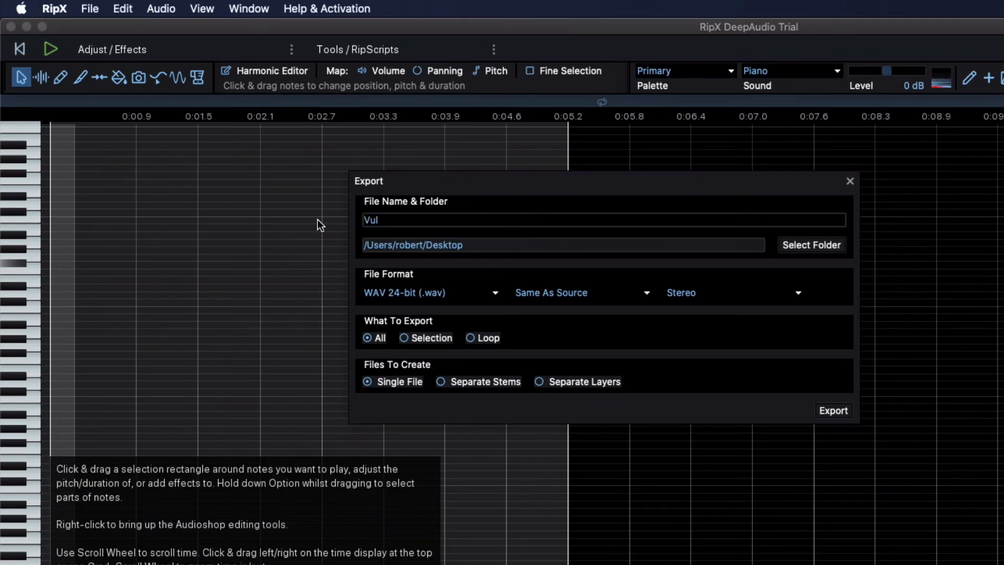
text(tures)
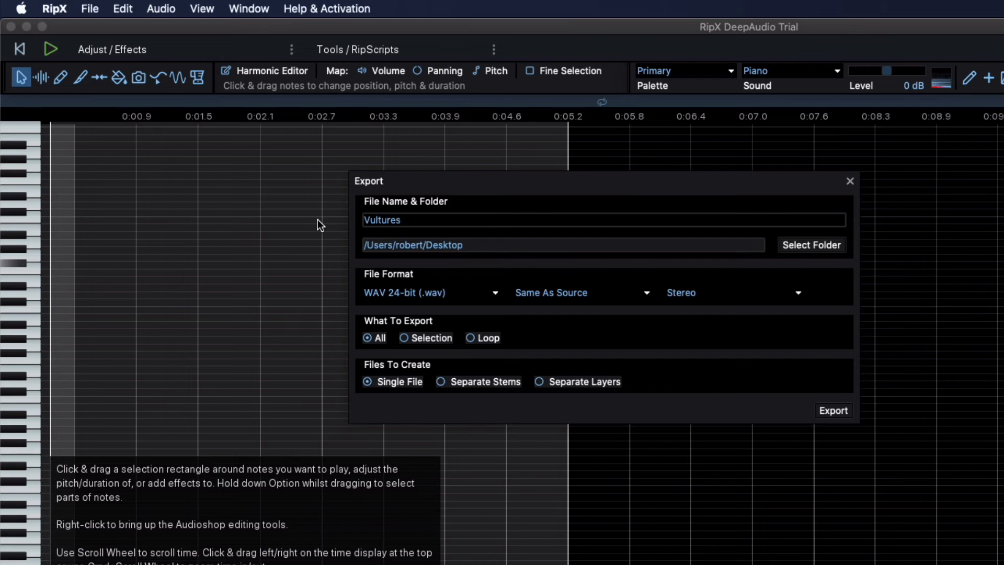
text(Snare)
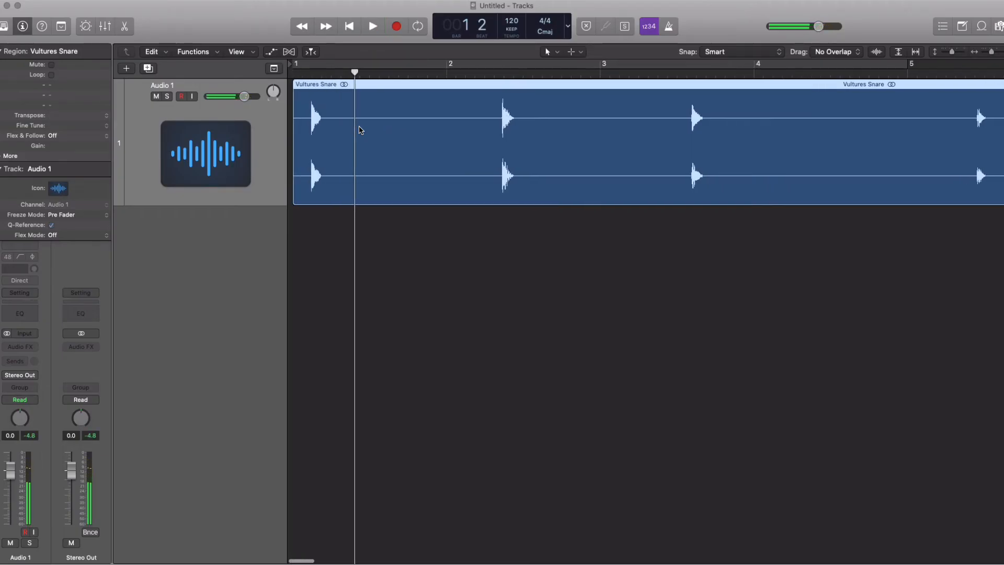
Play back the imported Vultures Snare audio in Logic Pro
key(delete)
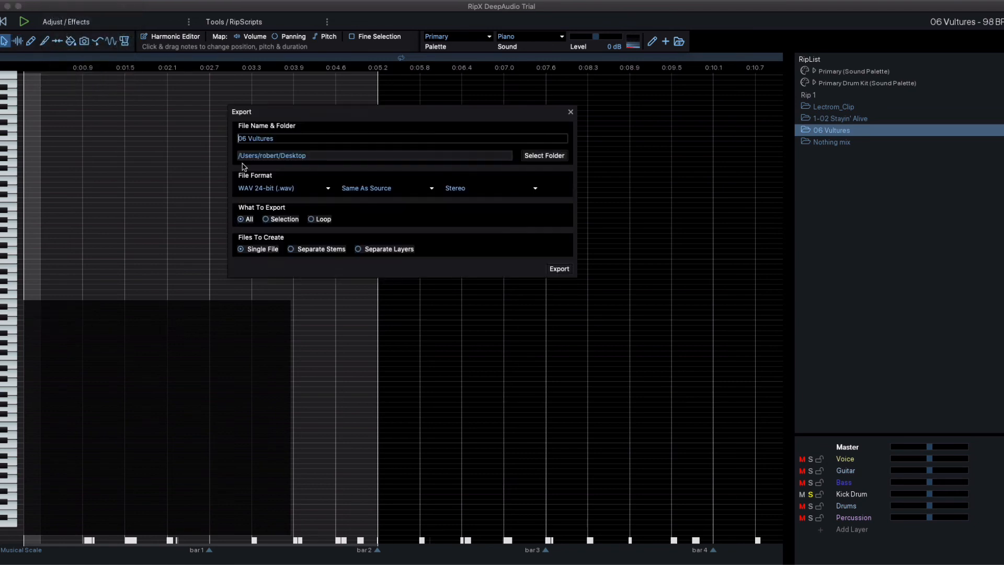
Rename the export file to '06 Vultures Kick'
double_click(255, 138)
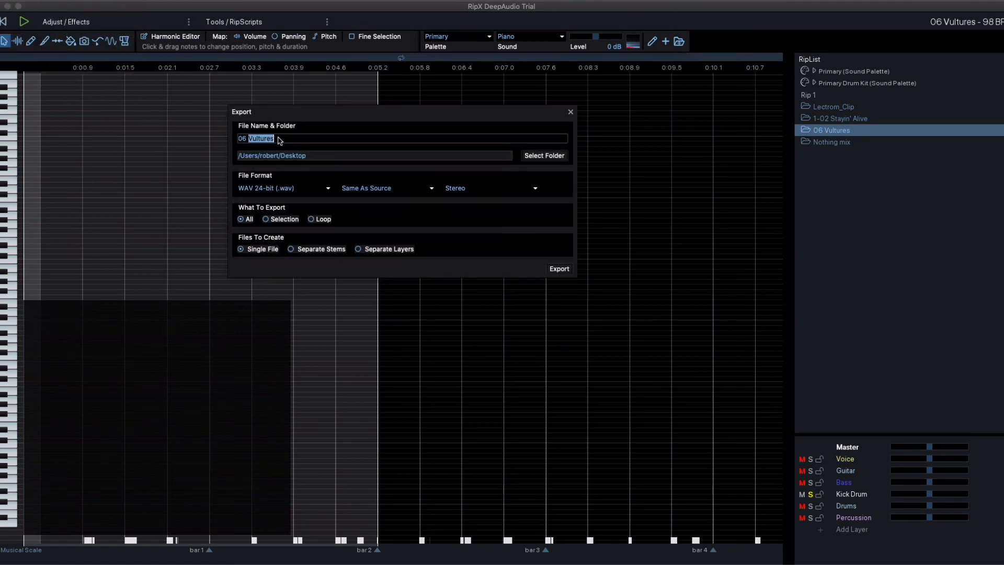
key(Backspace)
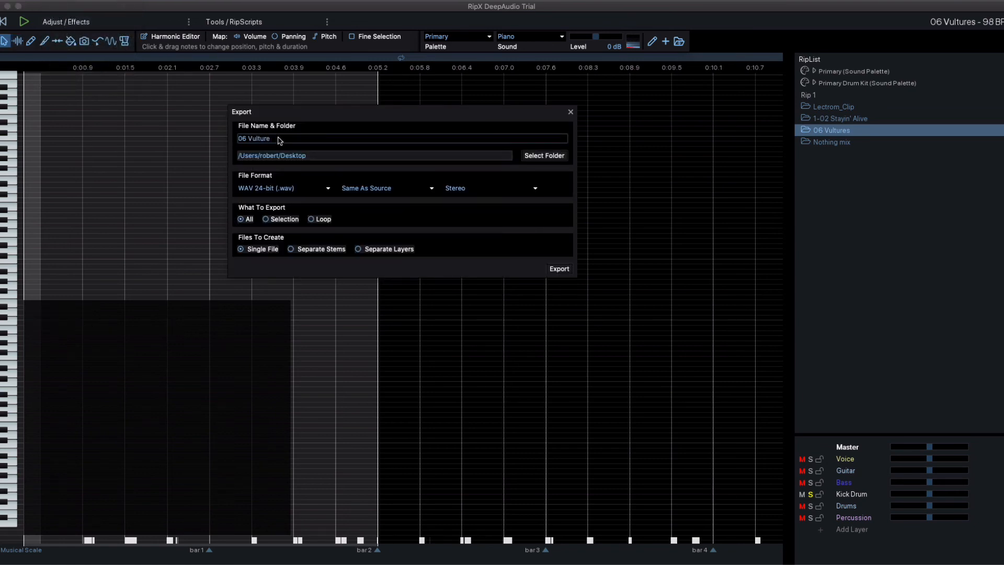
text(Kick)
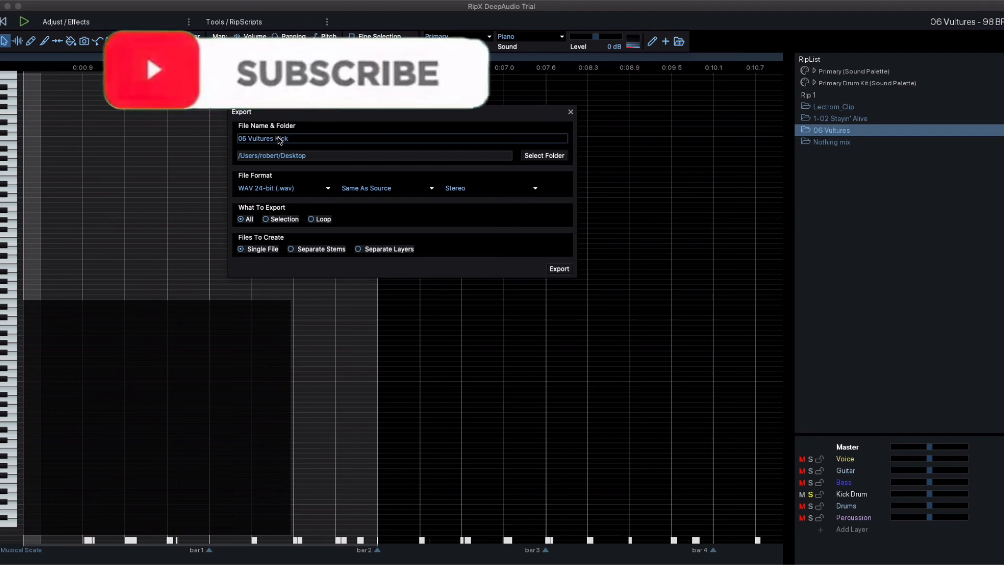